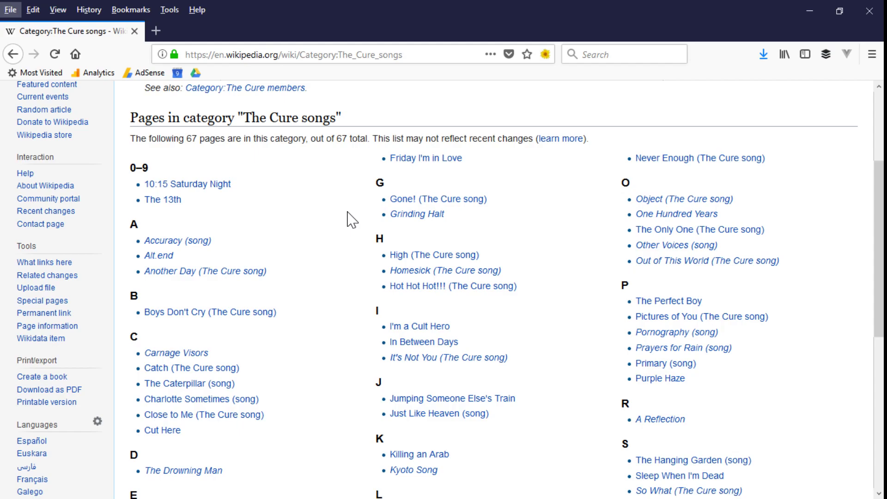
pyautogui.moveTo(207, 205)
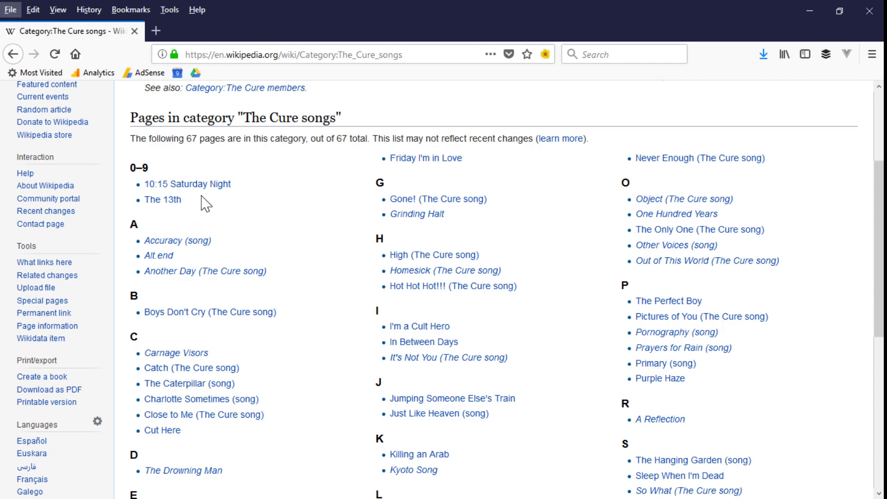
# - Open the context menu on the '10:15 Saturday Night' song link
pyautogui.rightClick(189, 183)
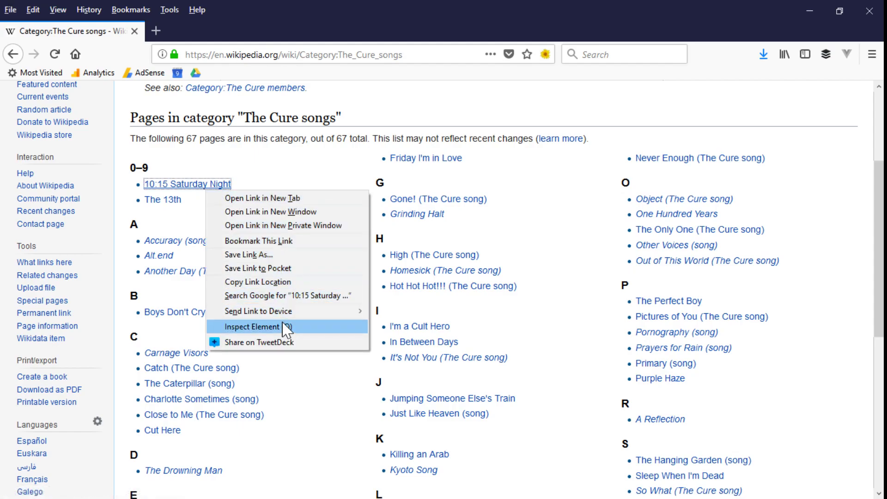
# - Inspect the '10:15 Saturday Night' link's markup, then switch to the Console
pyautogui.click(252, 327)
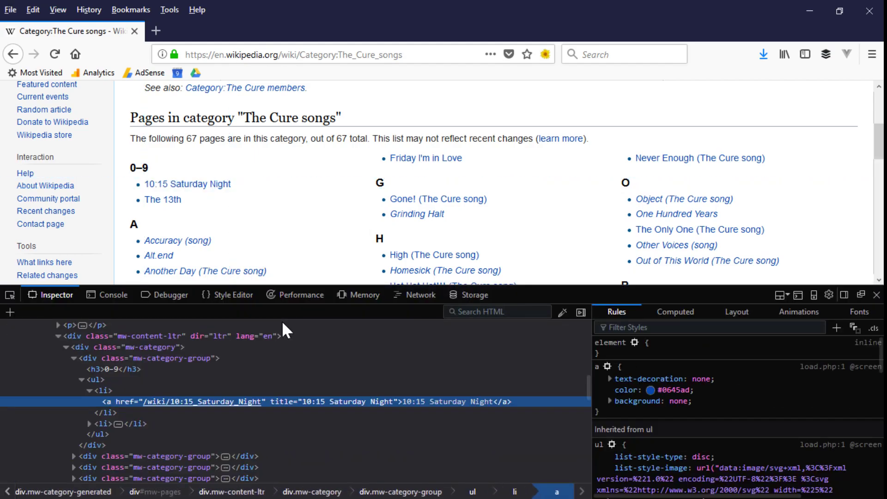
pyautogui.moveTo(226, 401)
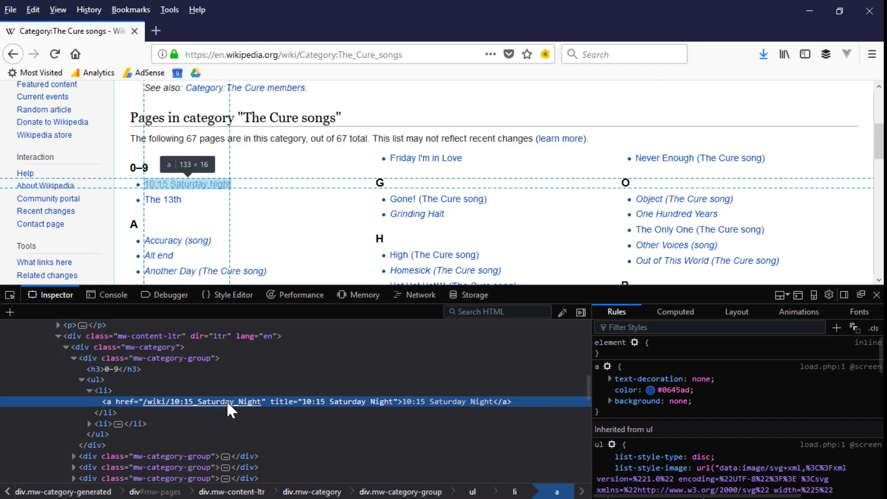
pyautogui.moveTo(326, 412)
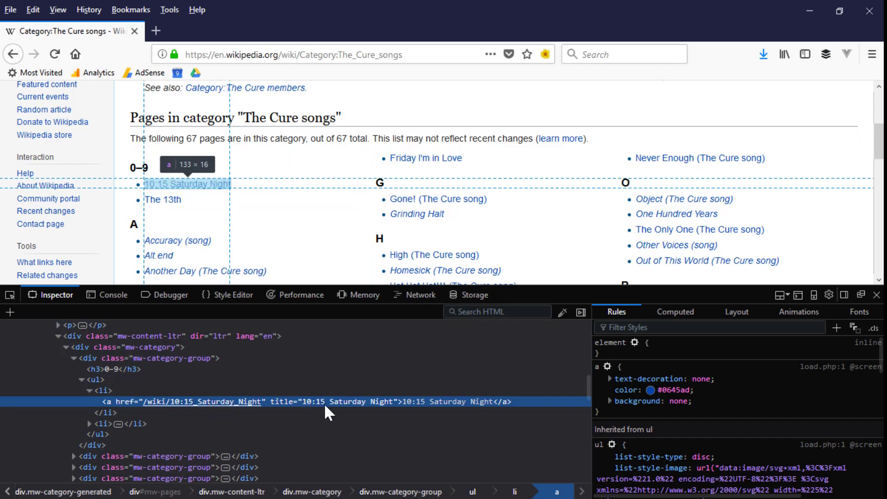
pyautogui.moveTo(186, 407)
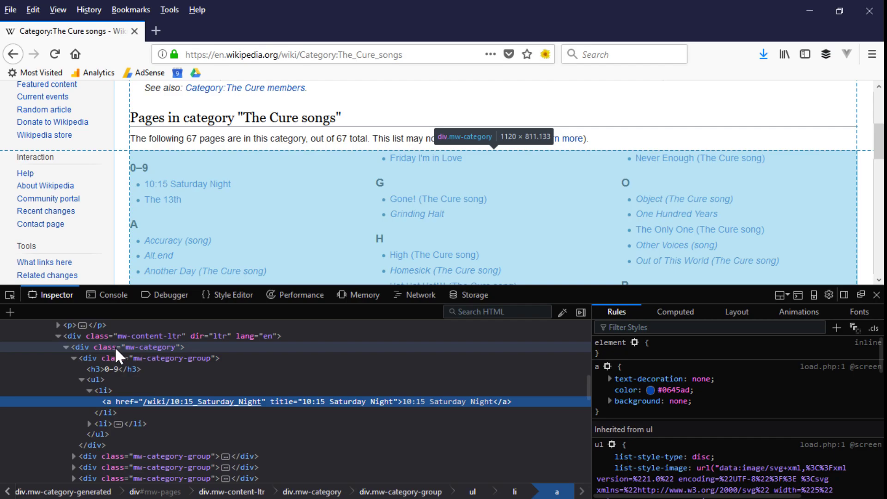
pyautogui.click(113, 294)
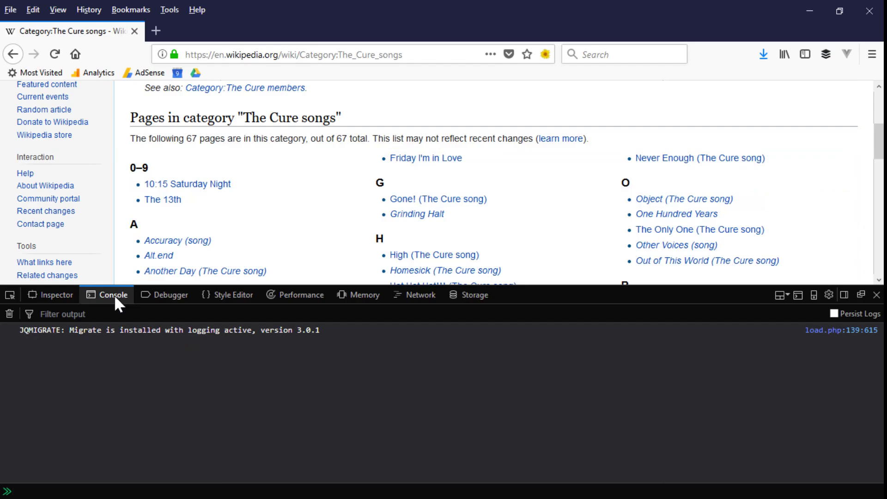
# - Store document.querySelectorAll('.mw-category a') in links and check links.length returns 67
pyautogui.write('links = document.querySelect')
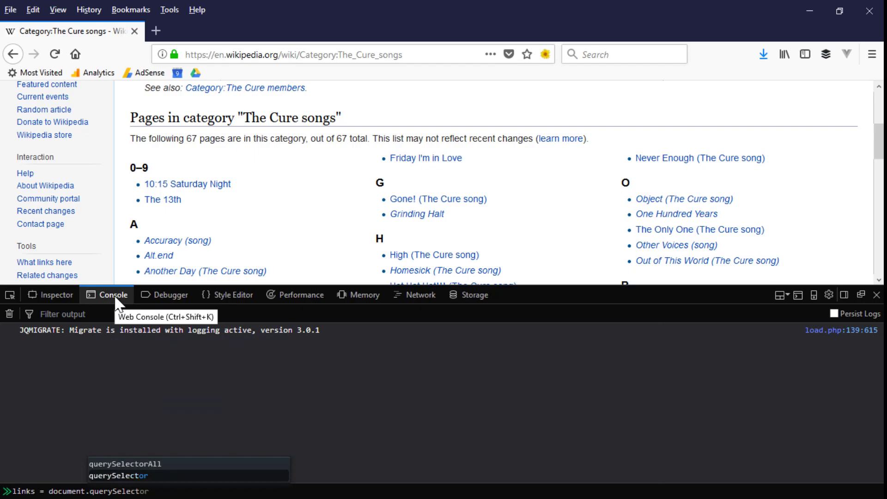
pyautogui.write("All('.mw-")
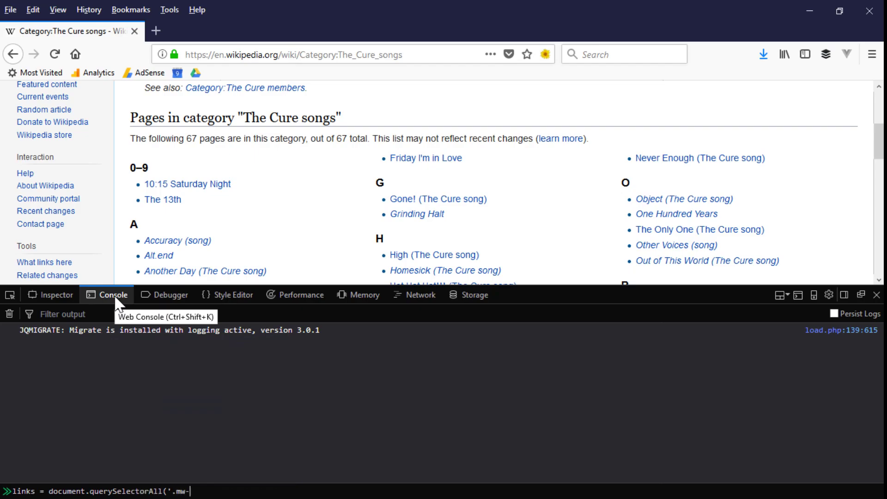
pyautogui.write('category a')
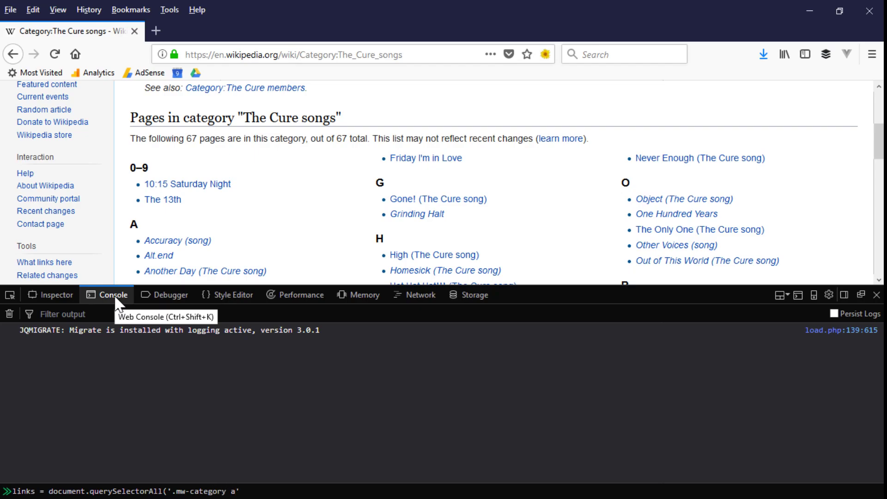
pyautogui.press('Enter')
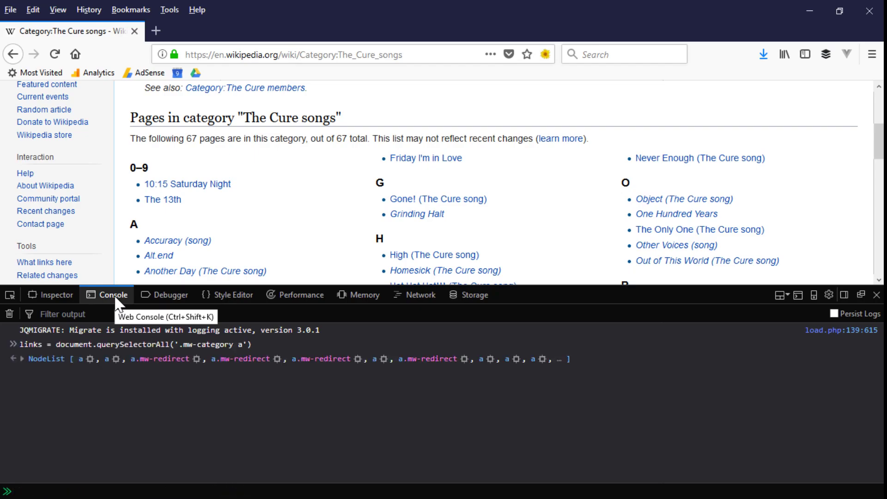
pyautogui.write('links.length')
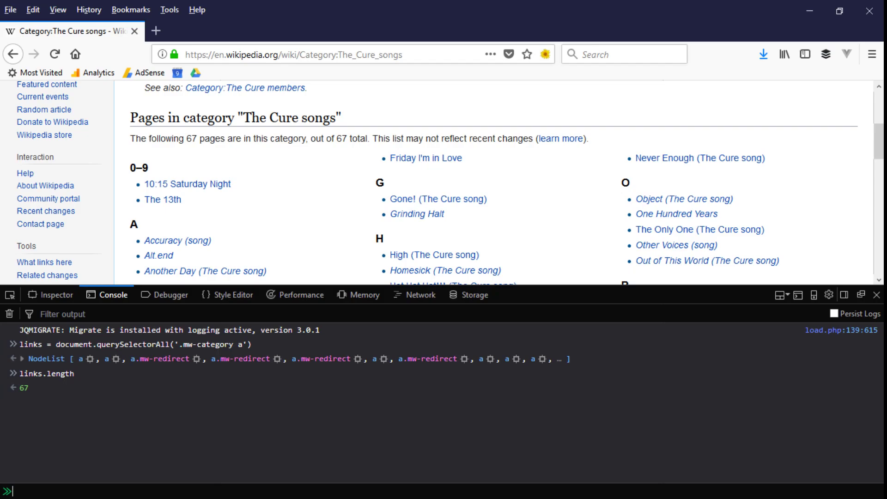
pyautogui.moveTo(258, 221)
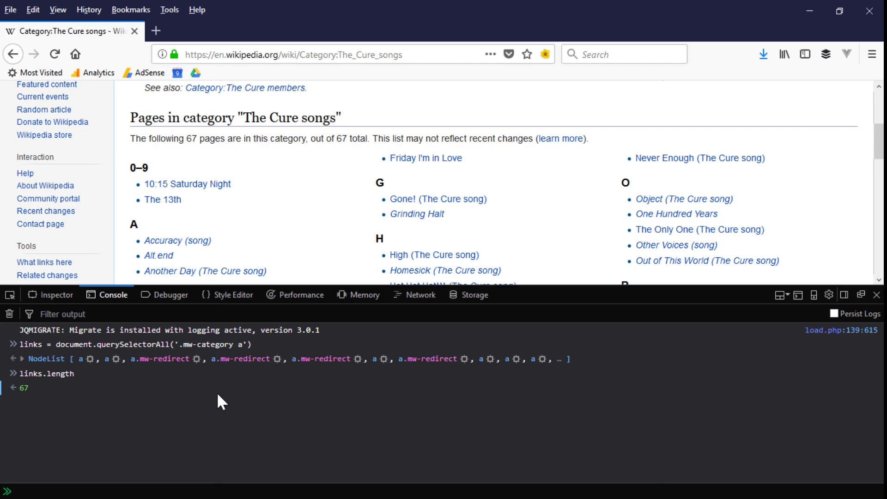
# - Run titles = [] and links.forEach((a) => titles.push(a.title)), then enter titles
pyautogui.write('titles = [')
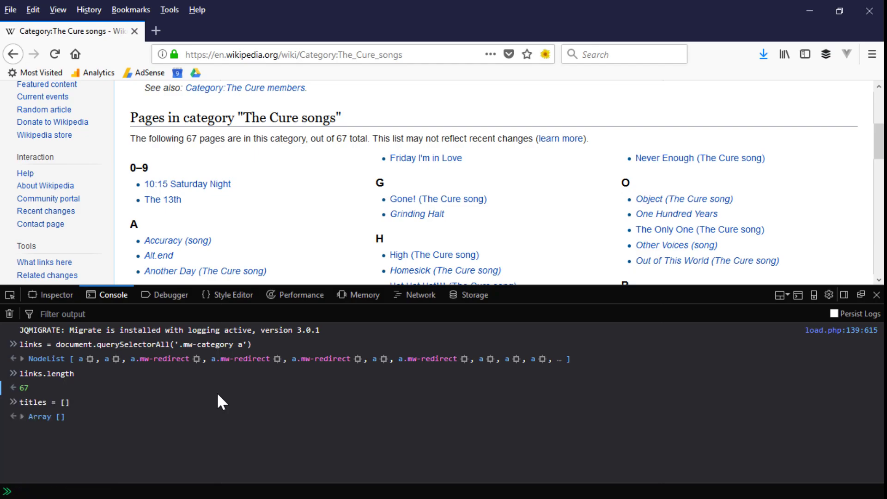
pyautogui.write('links.forEach((')
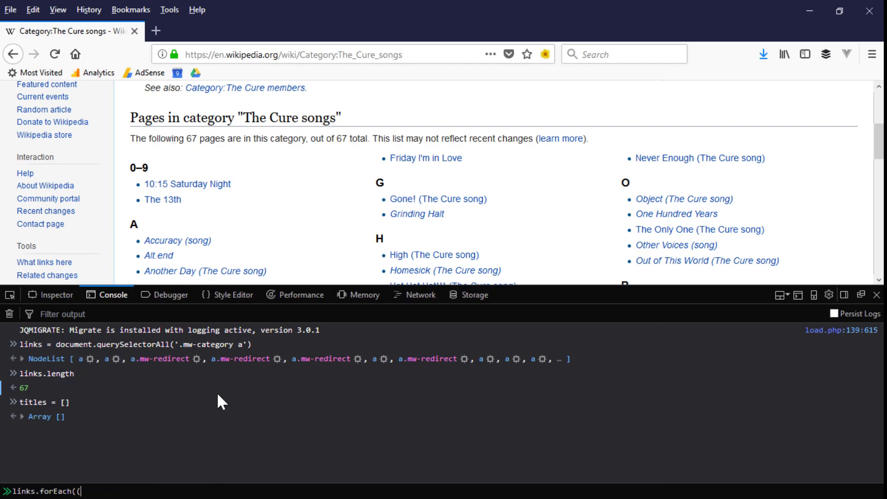
pyautogui.write('a) =>')
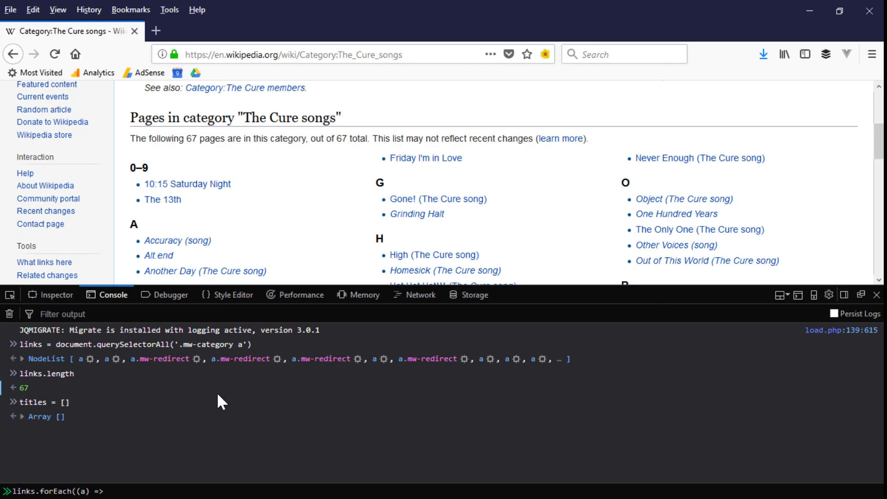
pyautogui.write('titles.push')
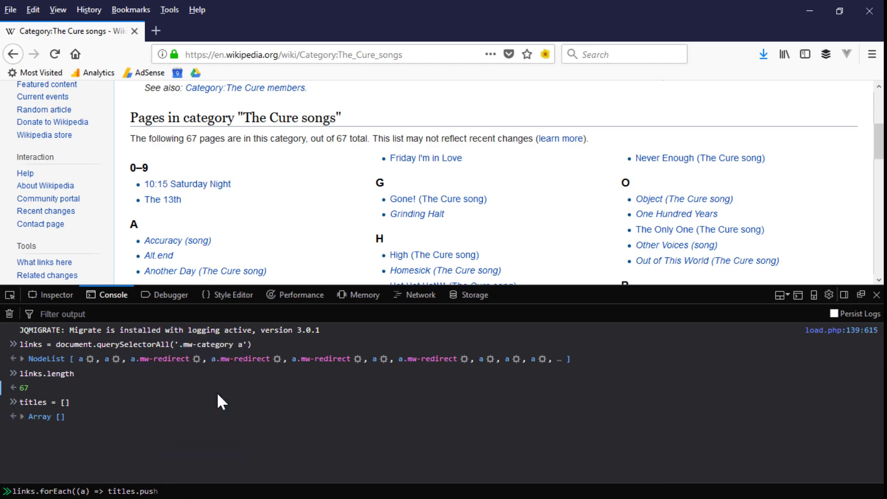
pyautogui.write('(a.title')
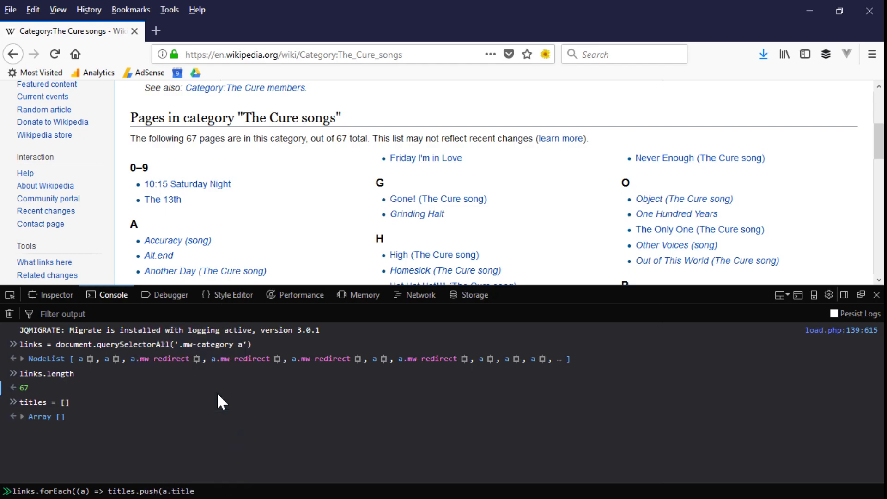
pyautogui.write('))')
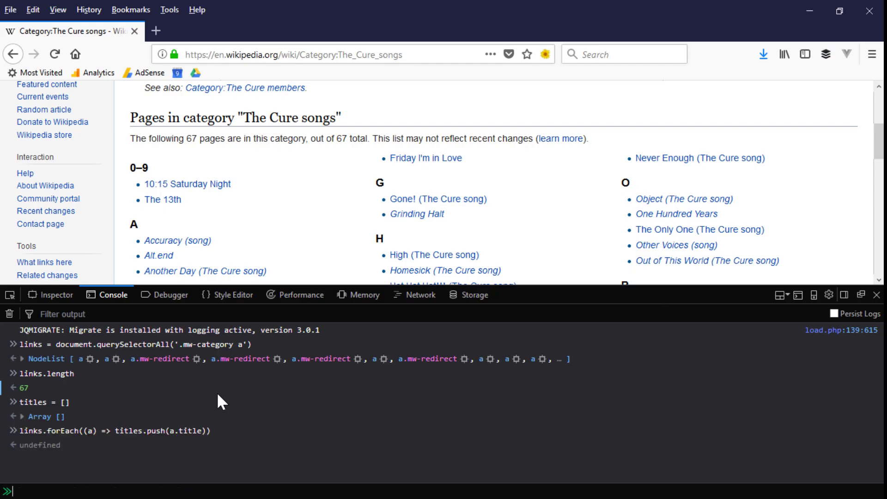
pyautogui.write('titles')
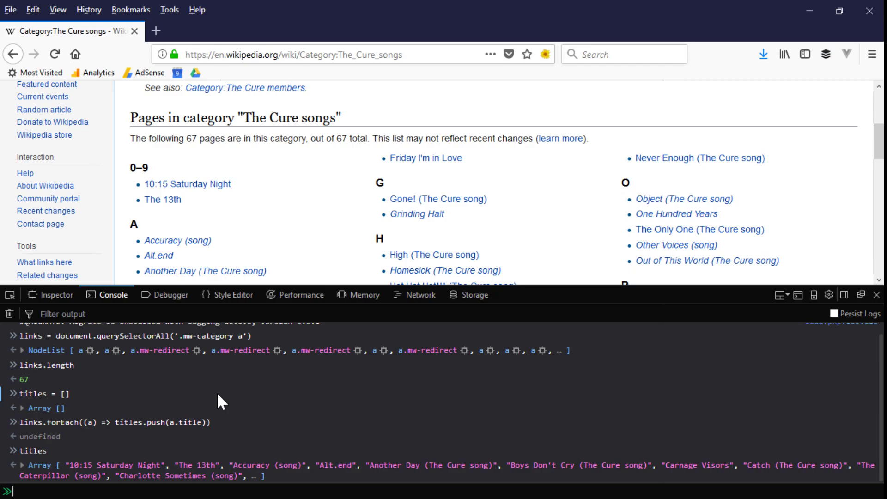
# - Type copy(titles) in the console to copy the song titles to the clipboard
pyautogui.write('copy(titles')
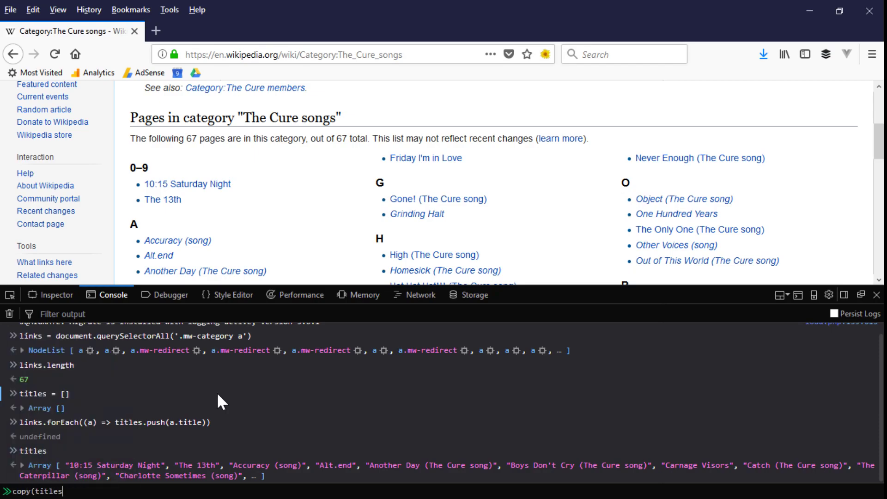